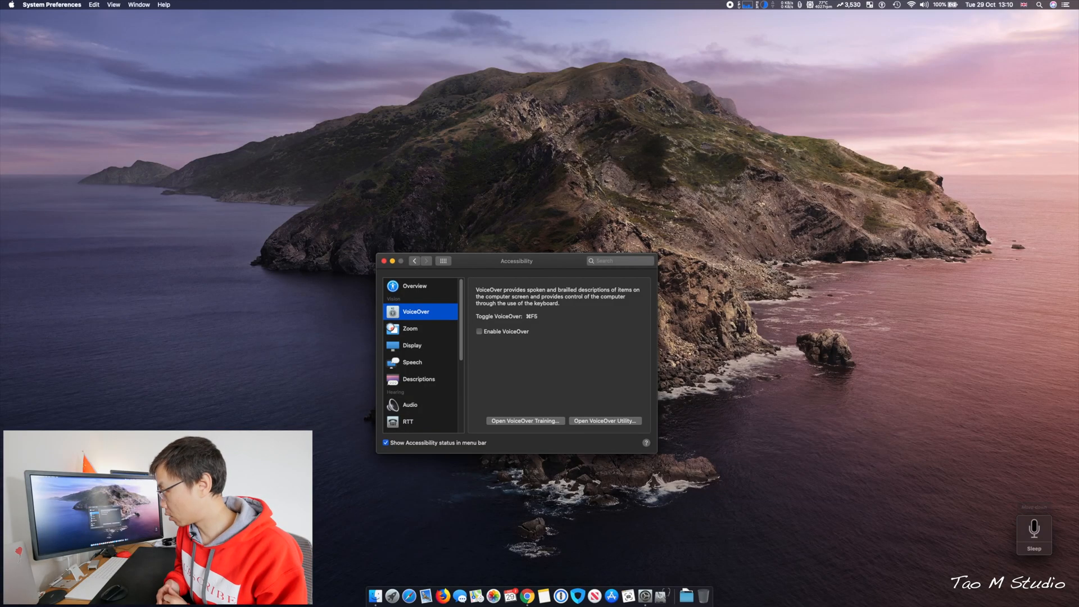
Step: Show the Zoom accessibility settings with keyboard, scroll zoom and hover text off
left_click(411, 328)
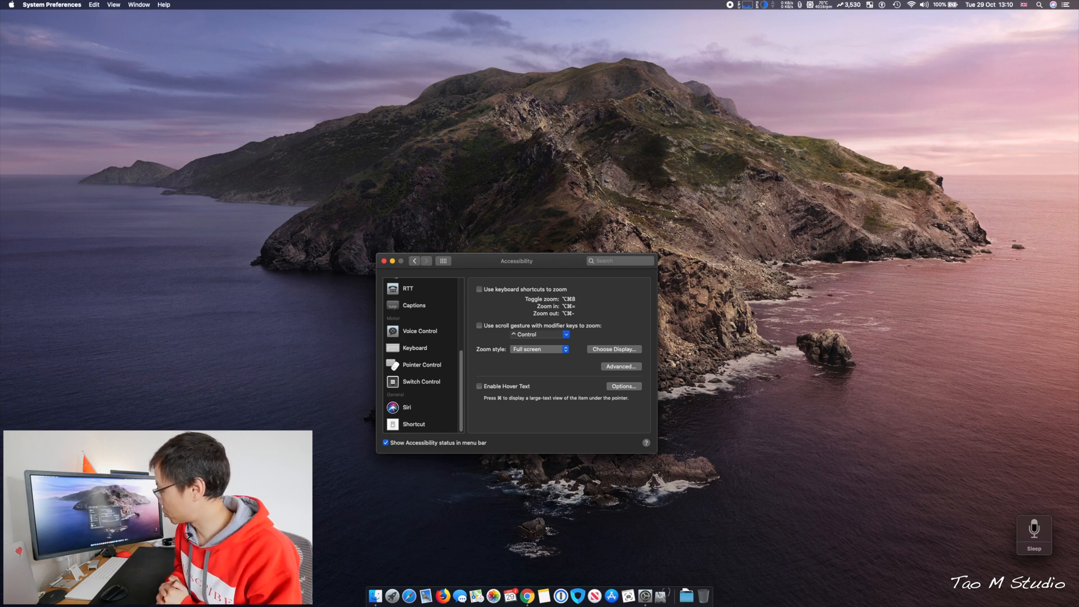
mouse_move(1034, 536)
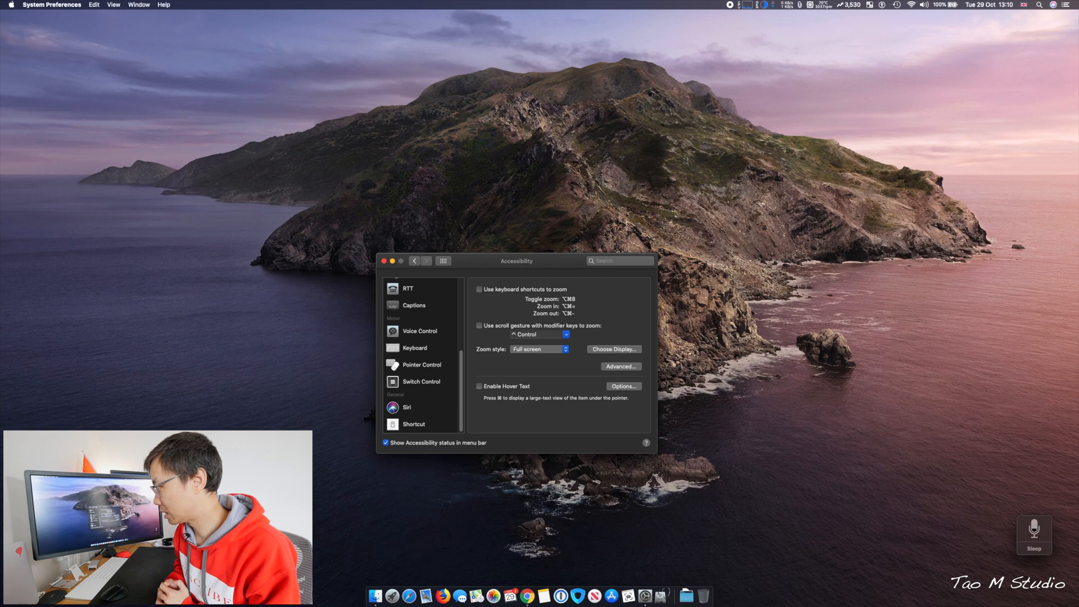
Step: Open Voice Control settings and view its Basic Navigation commands list
left_click(419, 331)
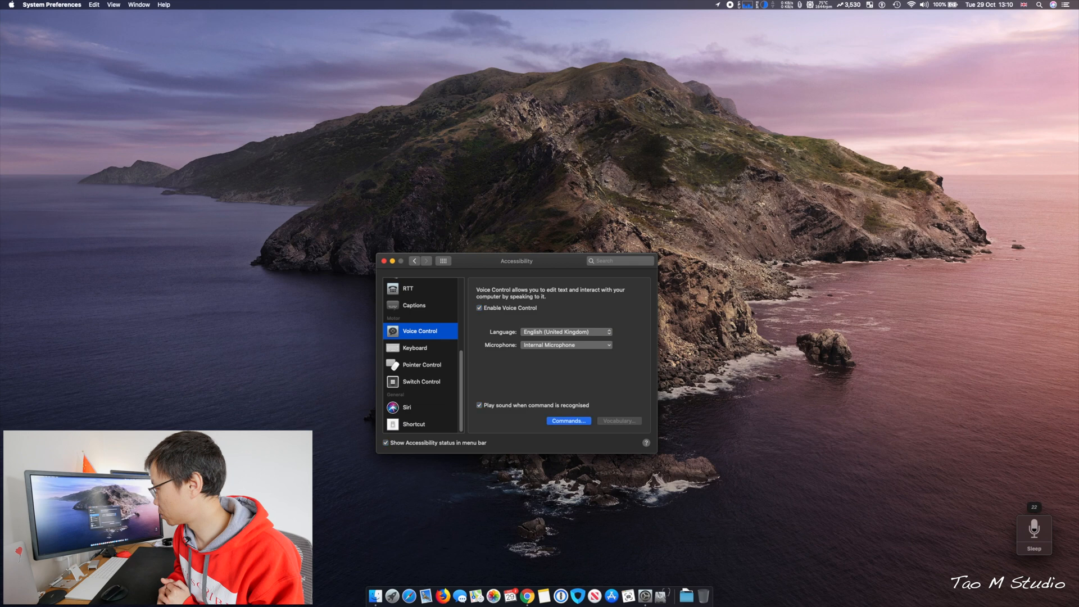
left_click(568, 420)
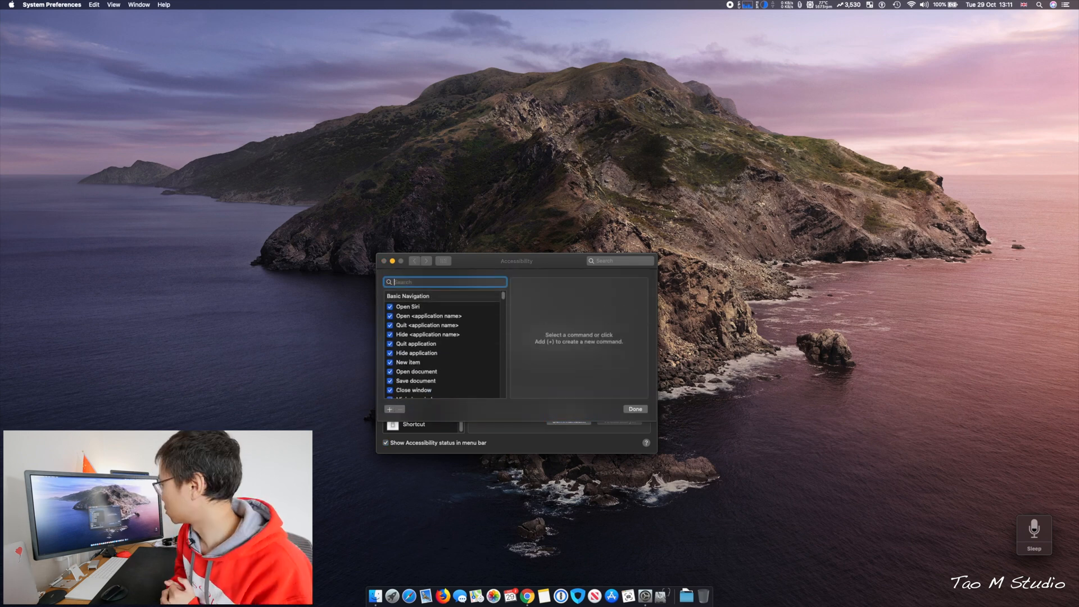